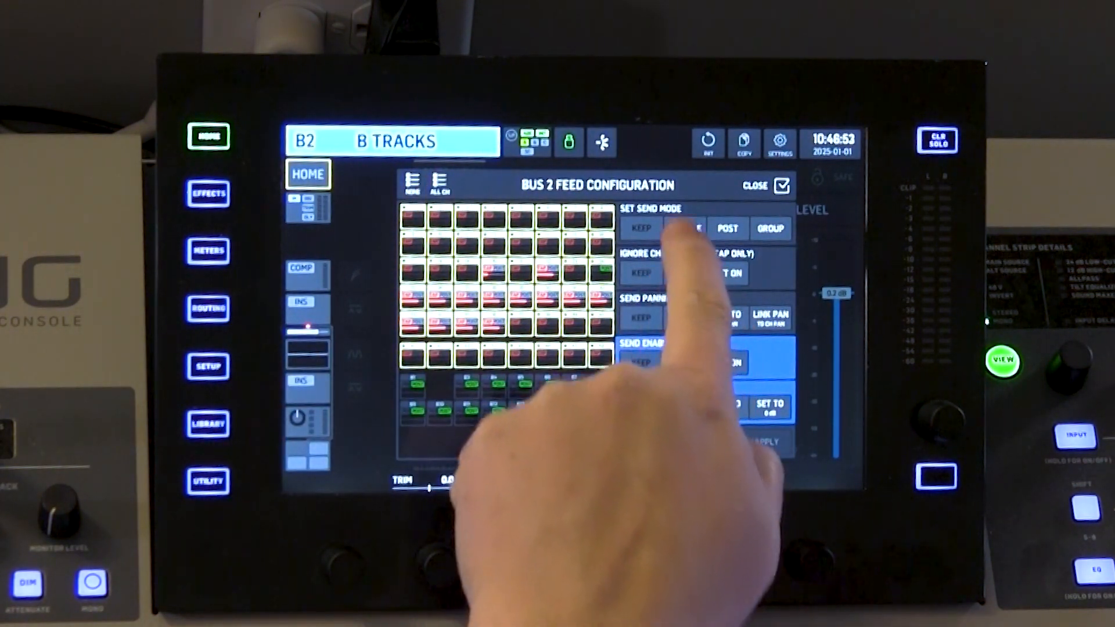
- Set all Bus 2 channel sends to POST mode and enable every send with SET ON
click(684, 229)
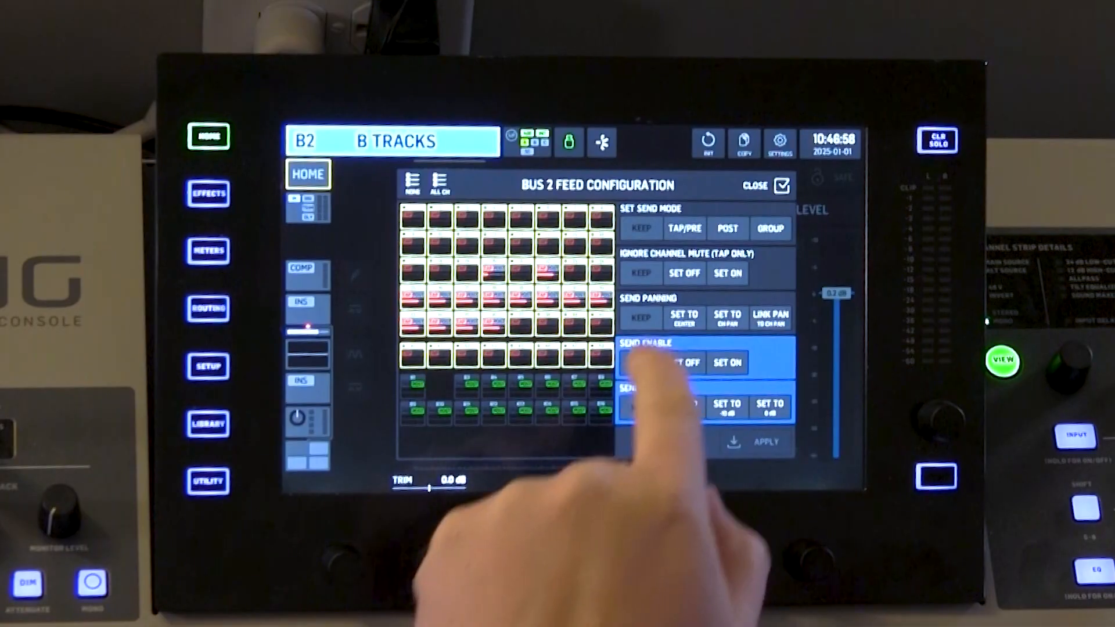
click(684, 363)
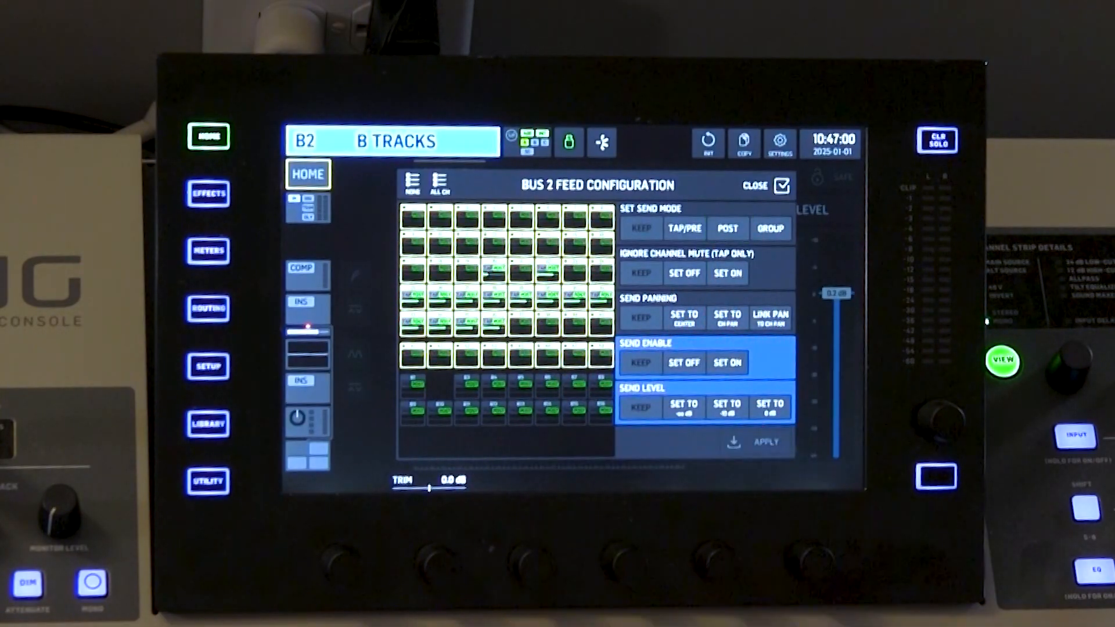